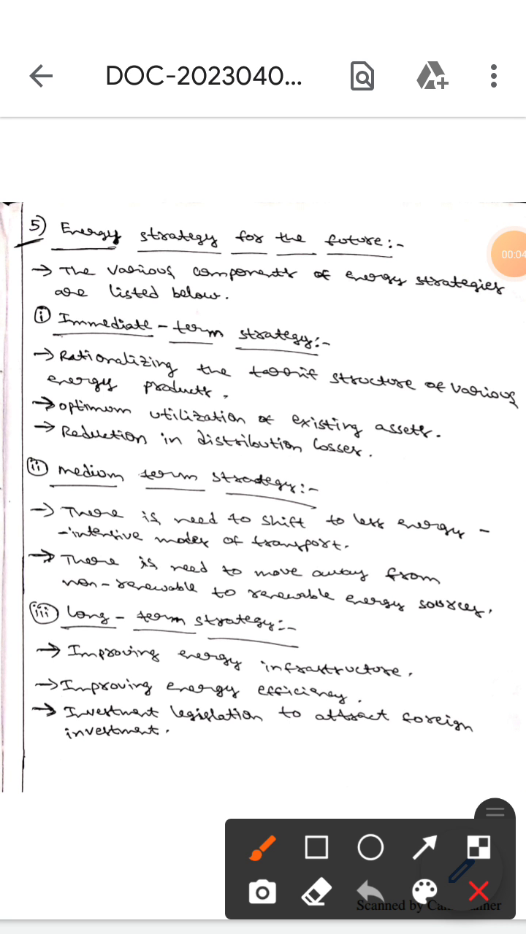
# Draw green ticks beside the main energy strategy heading and the immediate, medium and long-term headings
pyautogui.moveTo(391, 276); pyautogui.dragTo(479, 211)
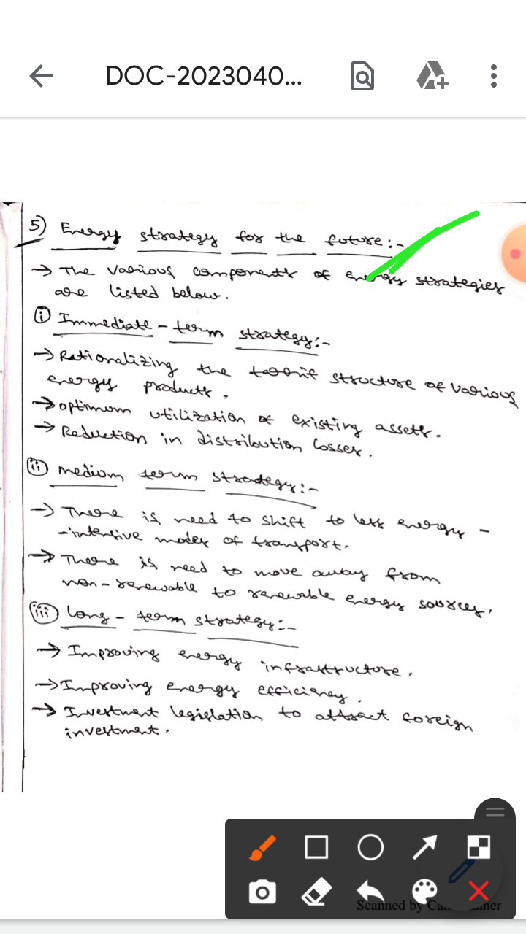
pyautogui.moveTo(342, 349); pyautogui.dragTo(381, 343)
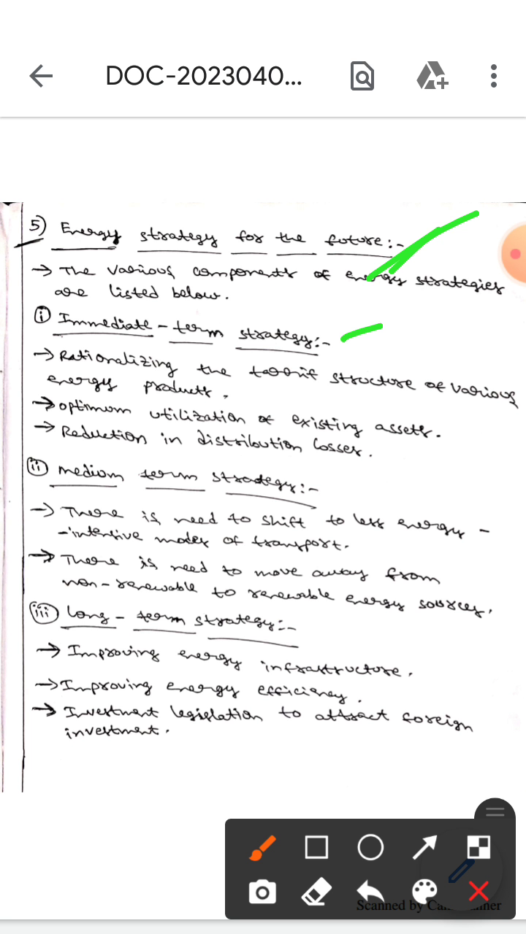
pyautogui.moveTo(338, 497); pyautogui.dragTo(357, 482)
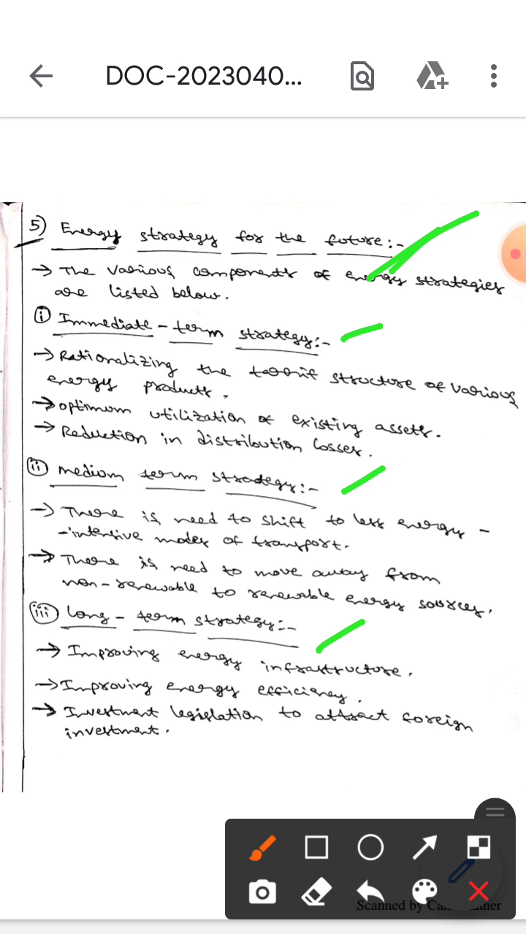
# Draw a second short green stroke beside the Immediate-term strategy heading
pyautogui.moveTo(333, 347); pyautogui.dragTo(373, 343)
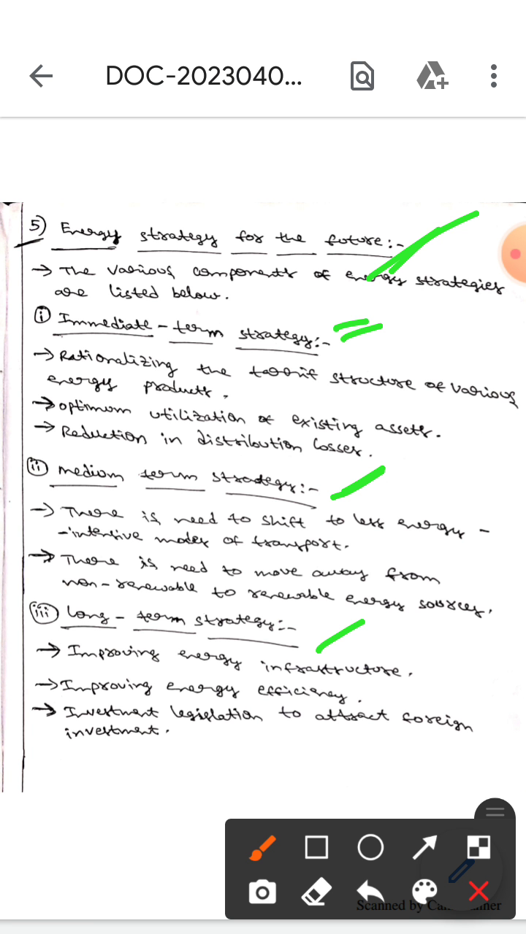
# Draw a green stroke beside the non-renewable to renewable energy shift point
pyautogui.moveTo(438, 581); pyautogui.dragTo(497, 577)
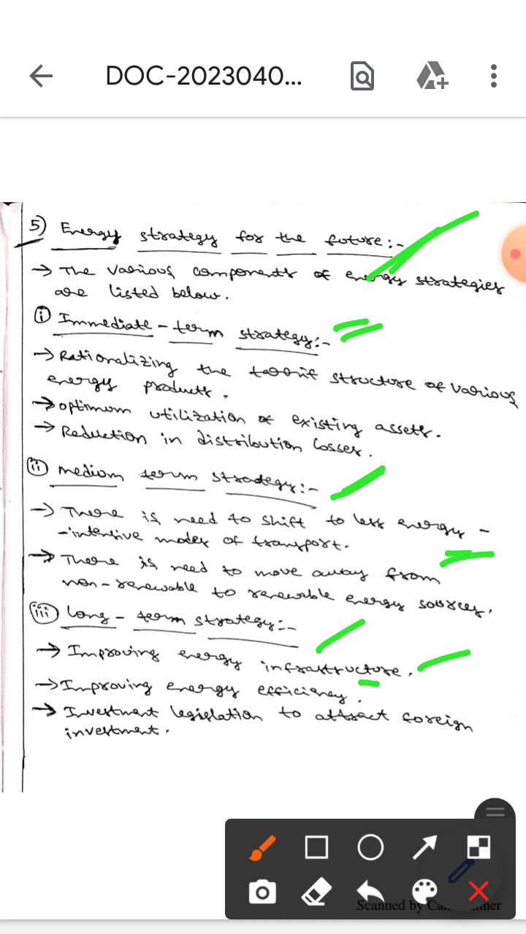
# Underline the foreign investment point in green and retrace the tick at the main heading
pyautogui.moveTo(395, 762); pyautogui.dragTo(411, 756)
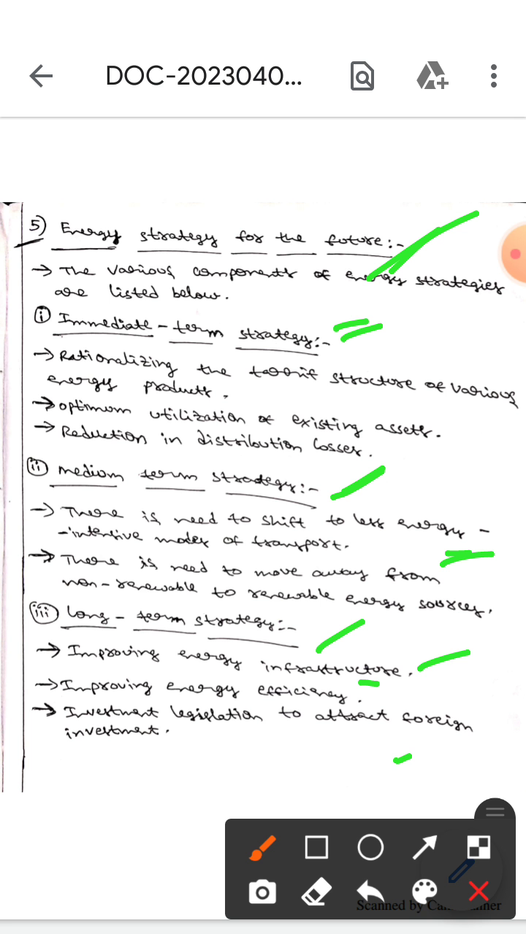
pyautogui.moveTo(397, 778); pyautogui.dragTo(438, 775)
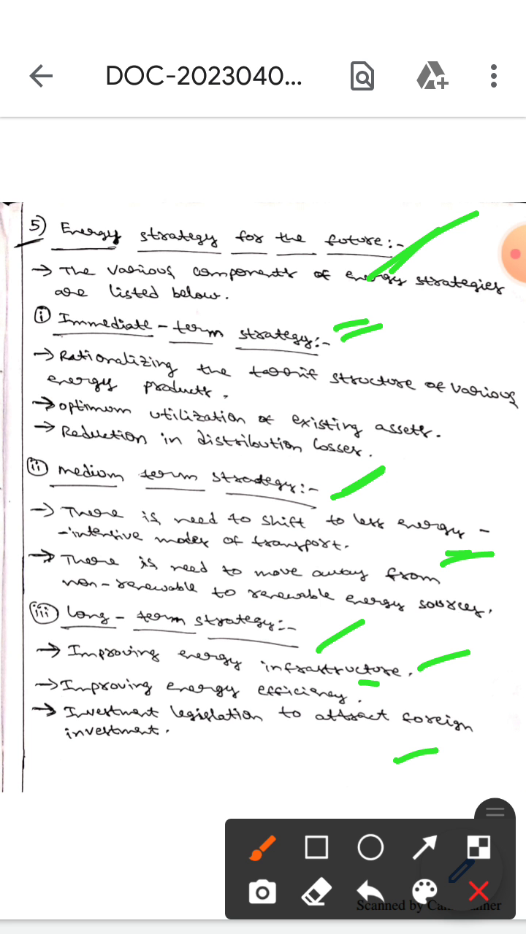
pyautogui.moveTo(394, 263); pyautogui.dragTo(482, 216)
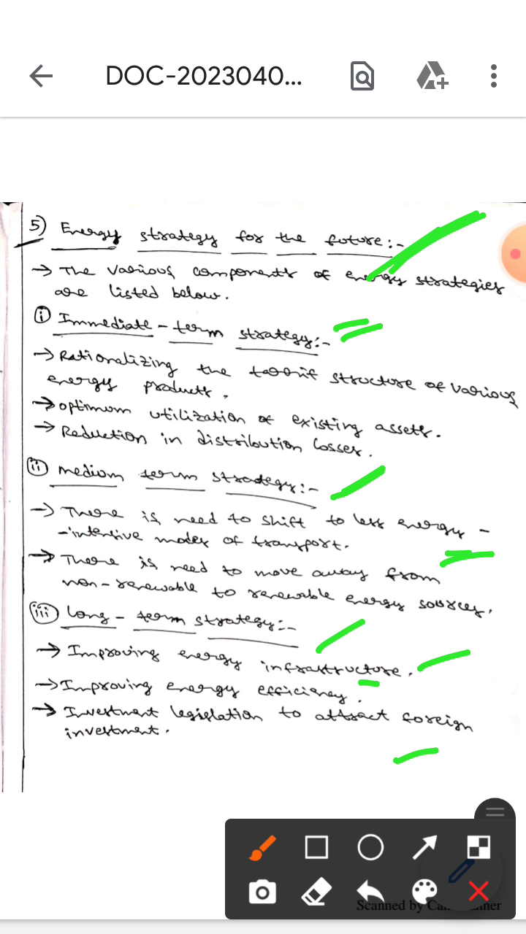